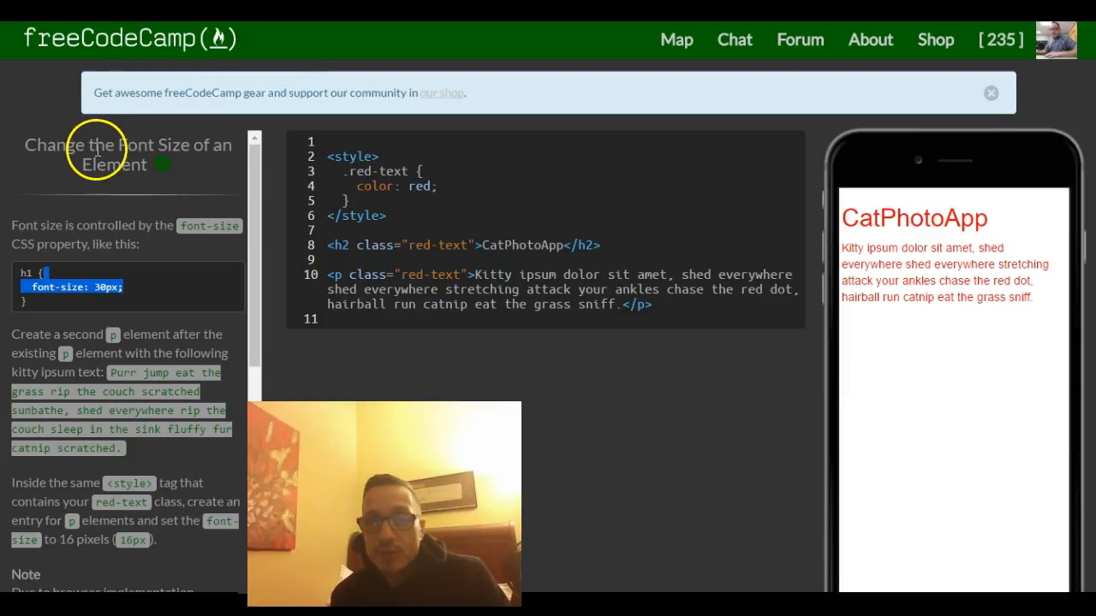
pyautogui.moveTo(179, 147)
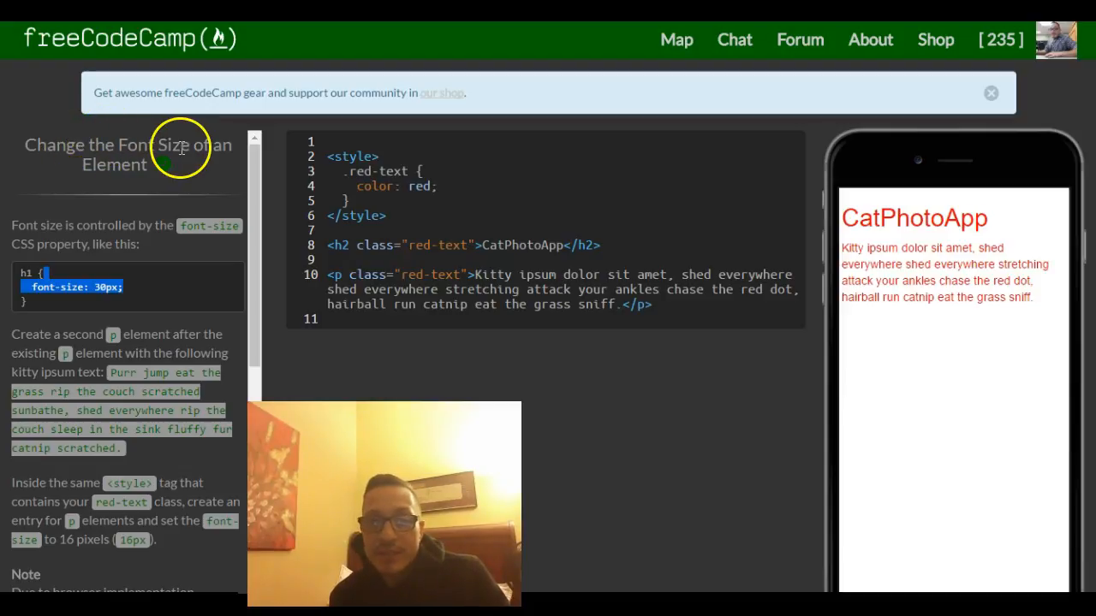
pyautogui.moveTo(169, 194)
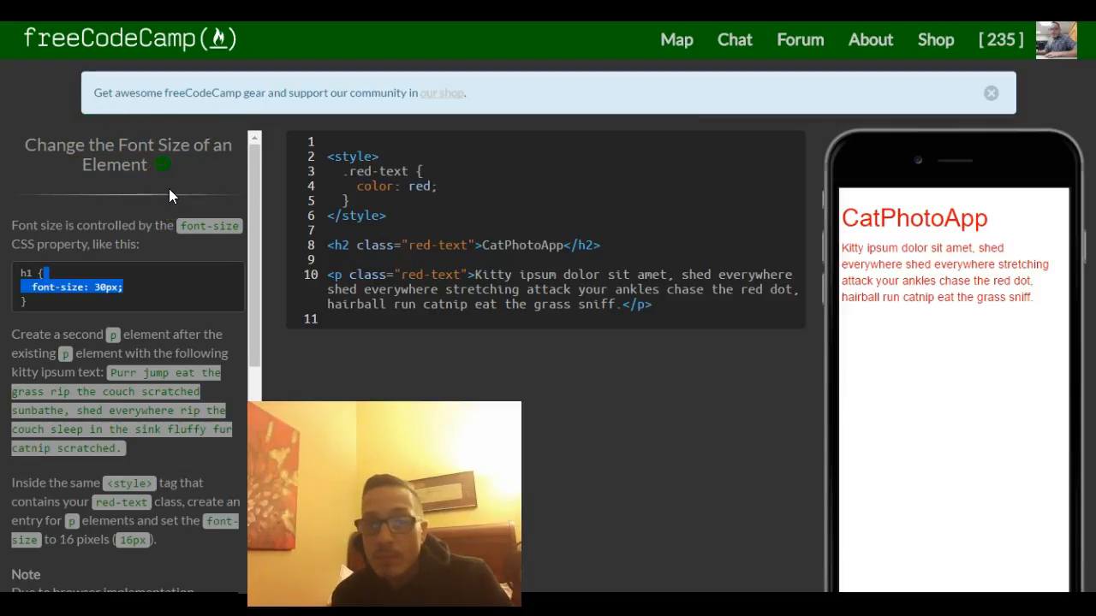
pyautogui.moveTo(180, 229)
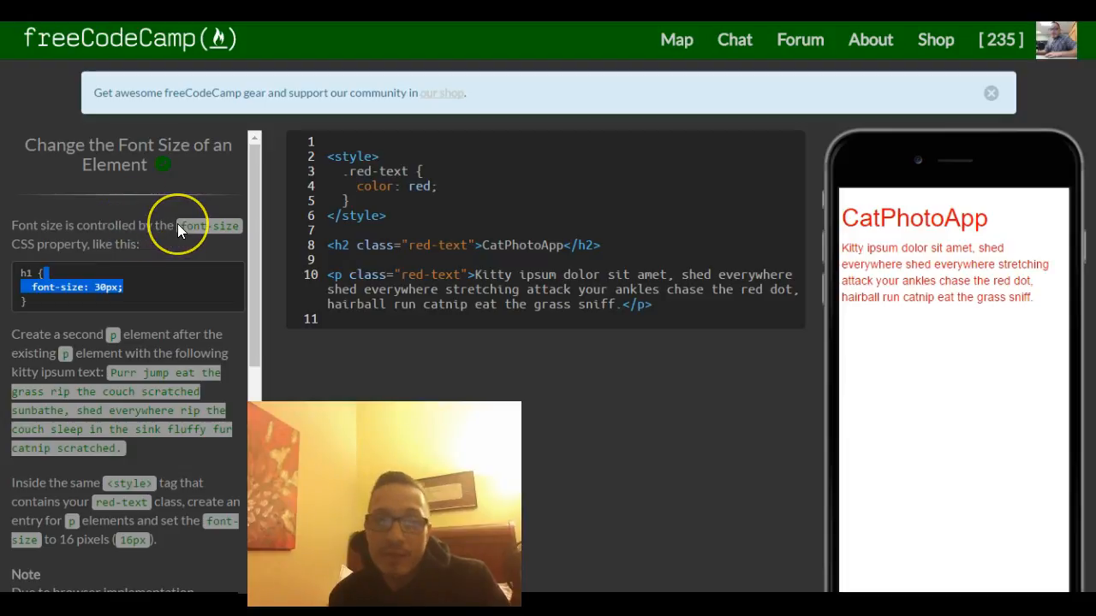
pyautogui.moveTo(167, 240)
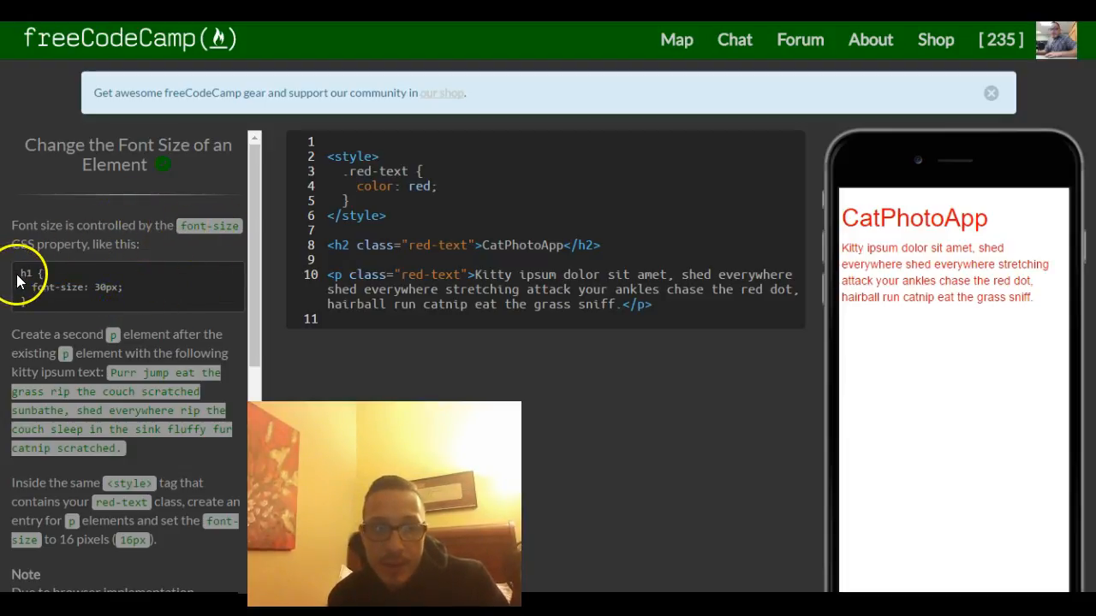
pyautogui.moveTo(29, 274)
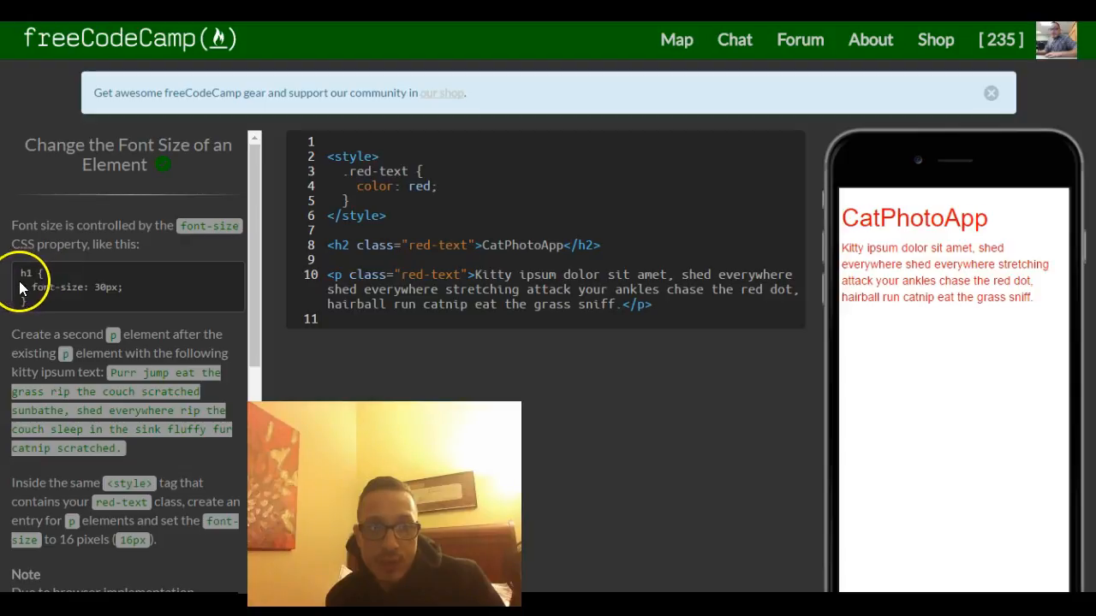
pyautogui.moveTo(132, 291)
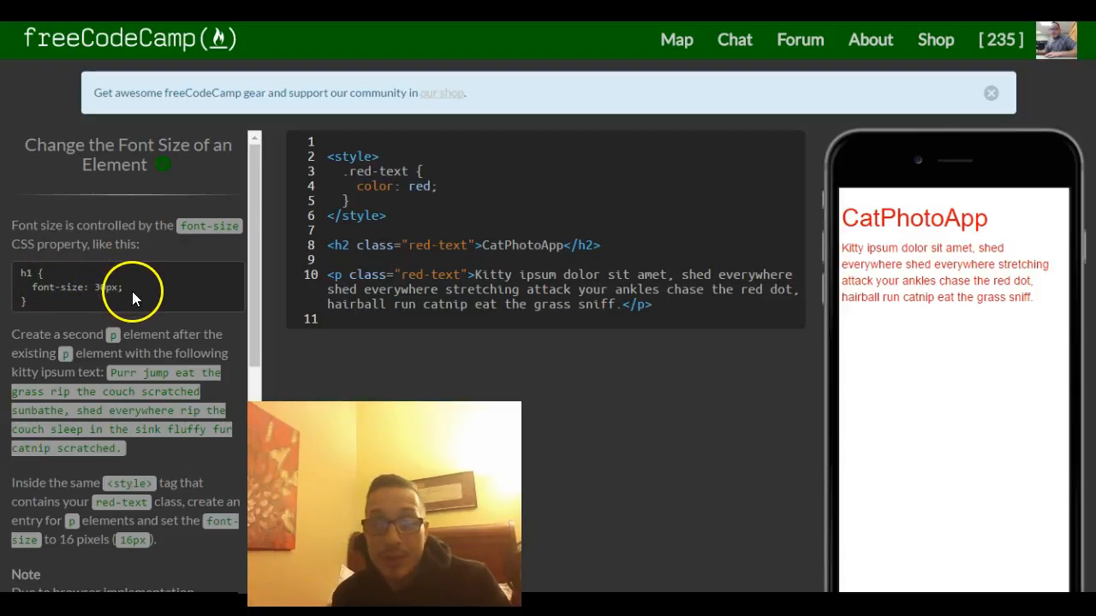
# Scroll through the 'Change the Font Size of an Element' challenge instructions.
pyautogui.scroll(-3)
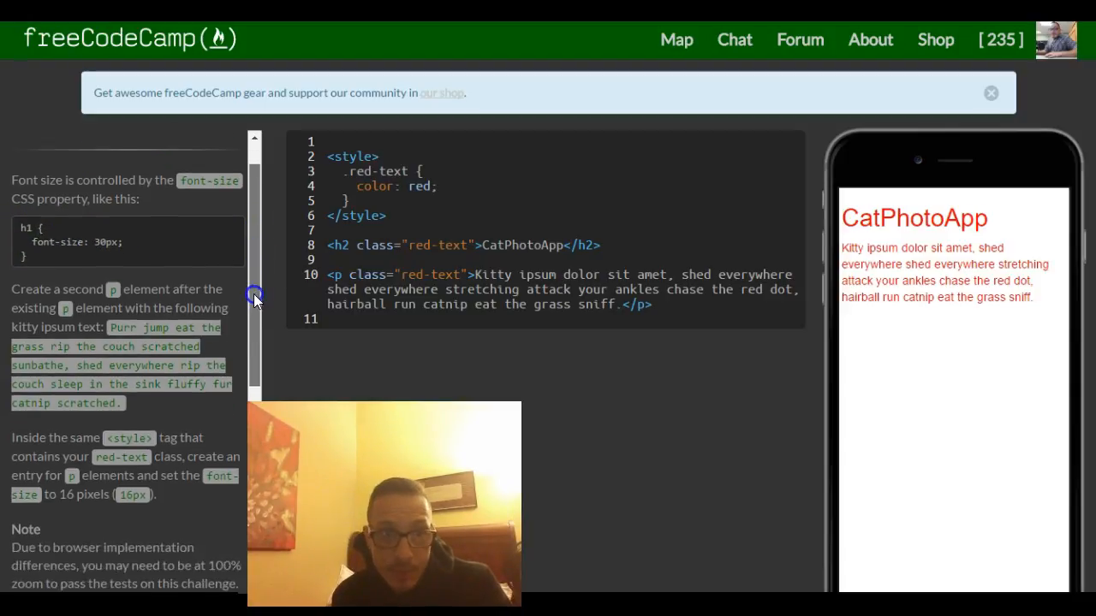
pyautogui.scroll(-3)
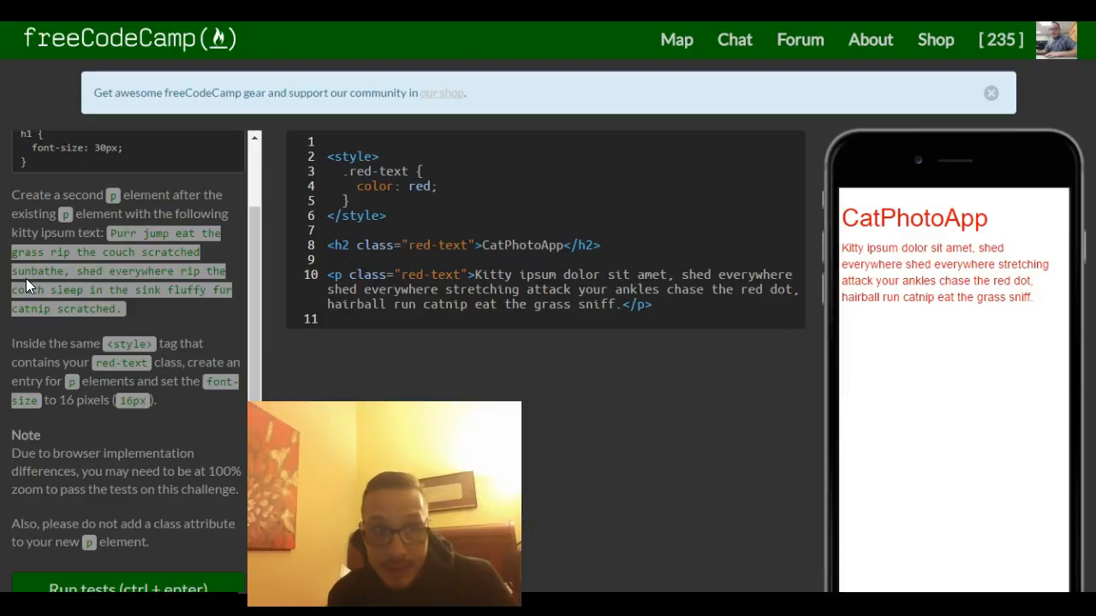
pyautogui.moveTo(263, 257)
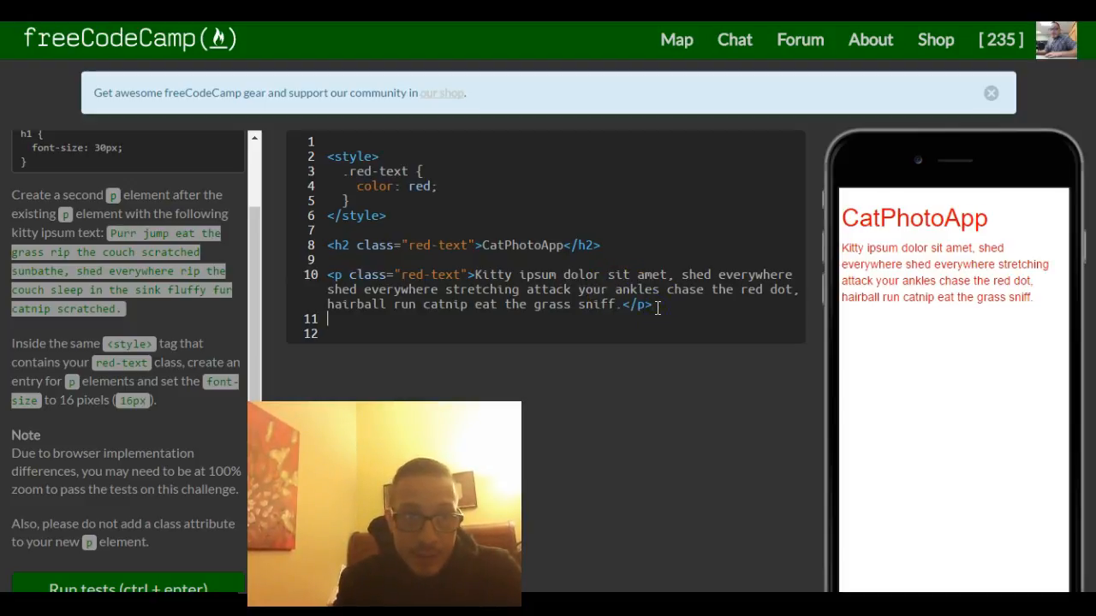
# Start a new p tag and select the 'Purr jump eat the grass' ipsum text to copy.
pyautogui.write('<p></')
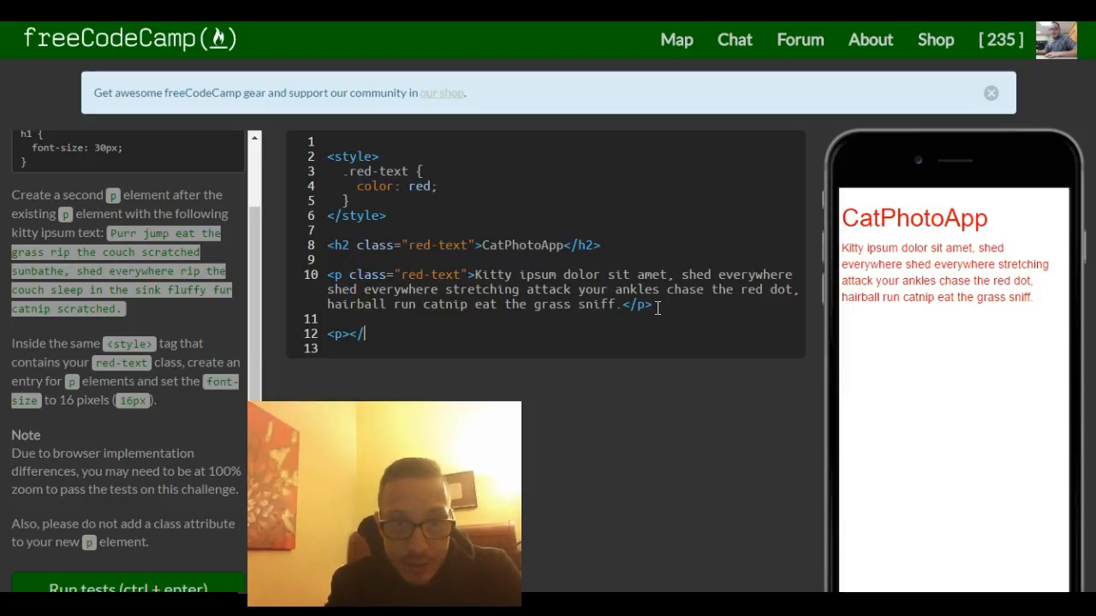
pyautogui.write('p>')
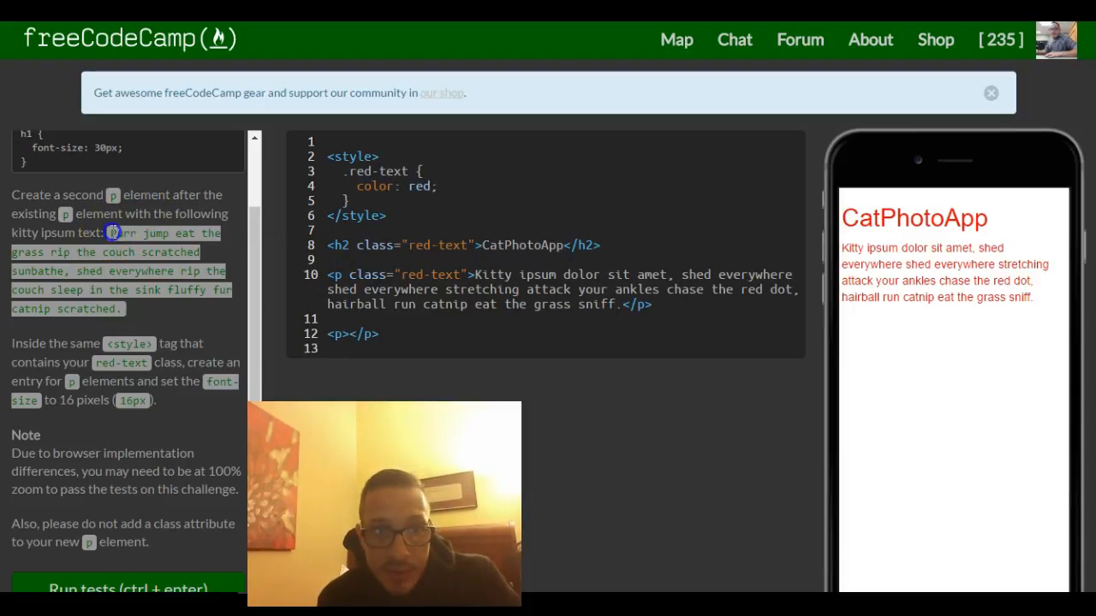
pyautogui.moveTo(110, 233); pyautogui.dragTo(126, 309)
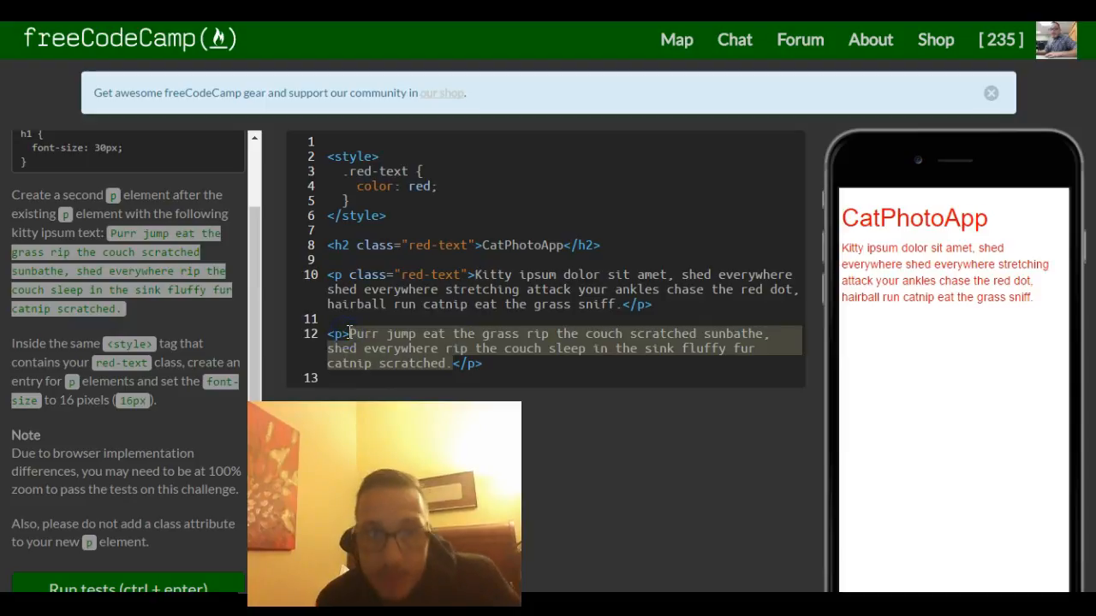
pyautogui.moveTo(71, 334)
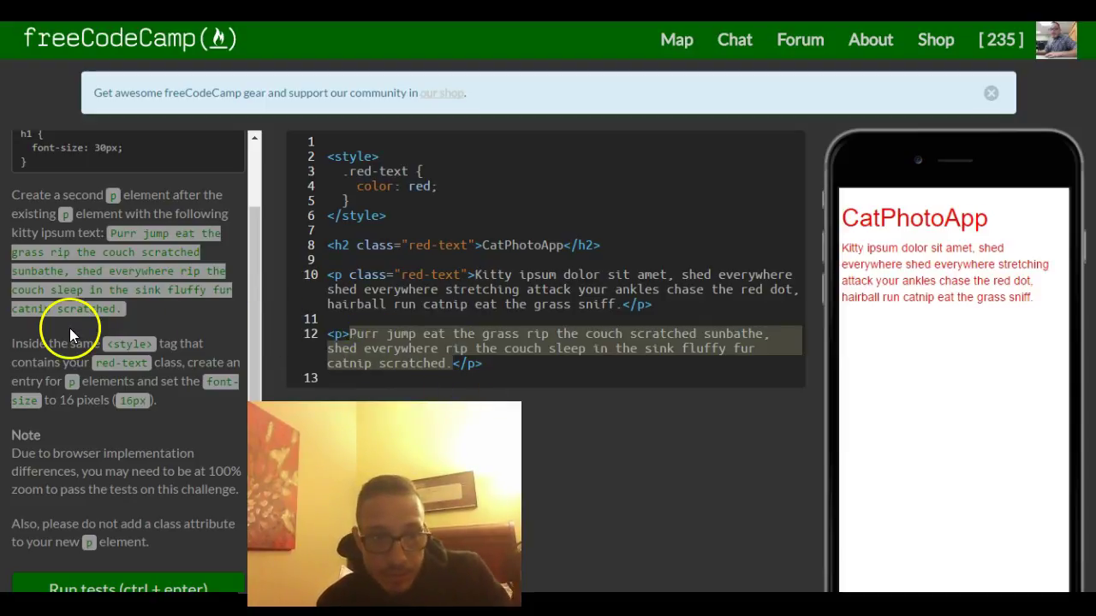
pyautogui.moveTo(108, 368)
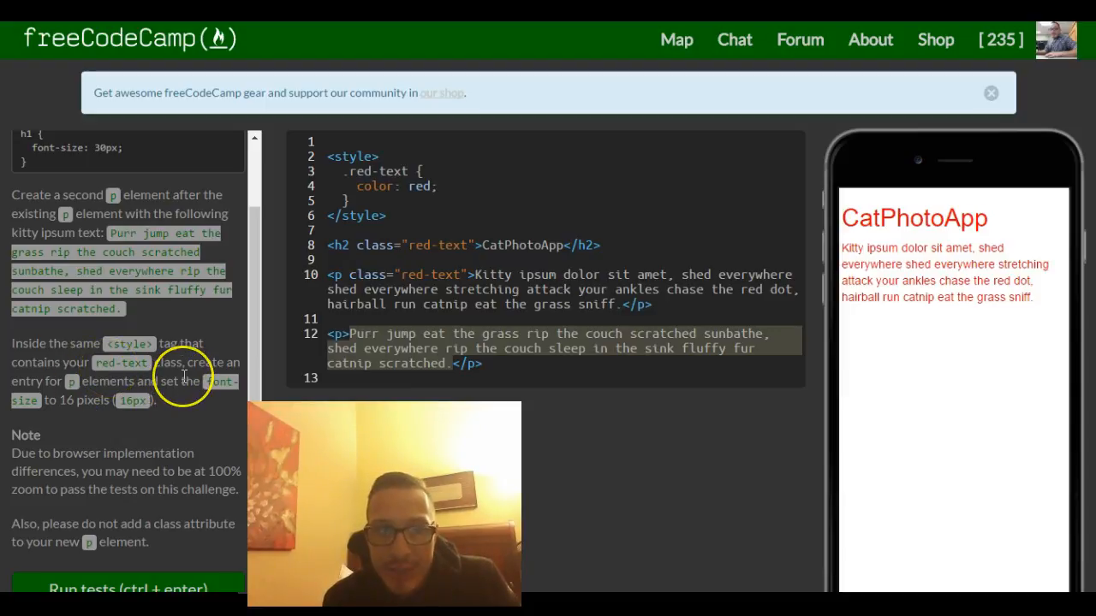
pyautogui.moveTo(94, 382)
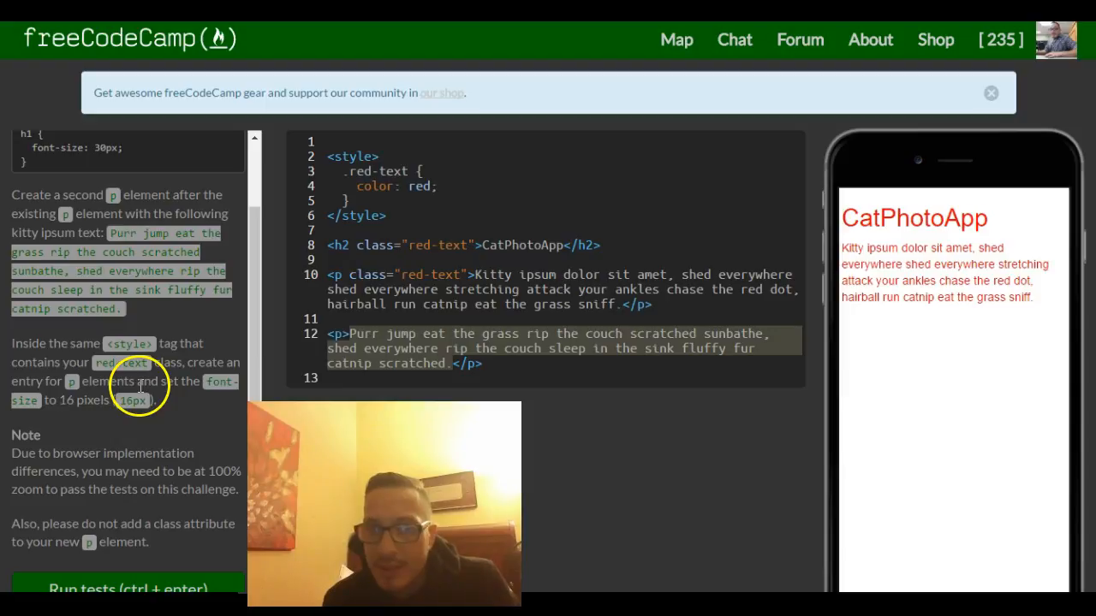
pyautogui.moveTo(86, 414)
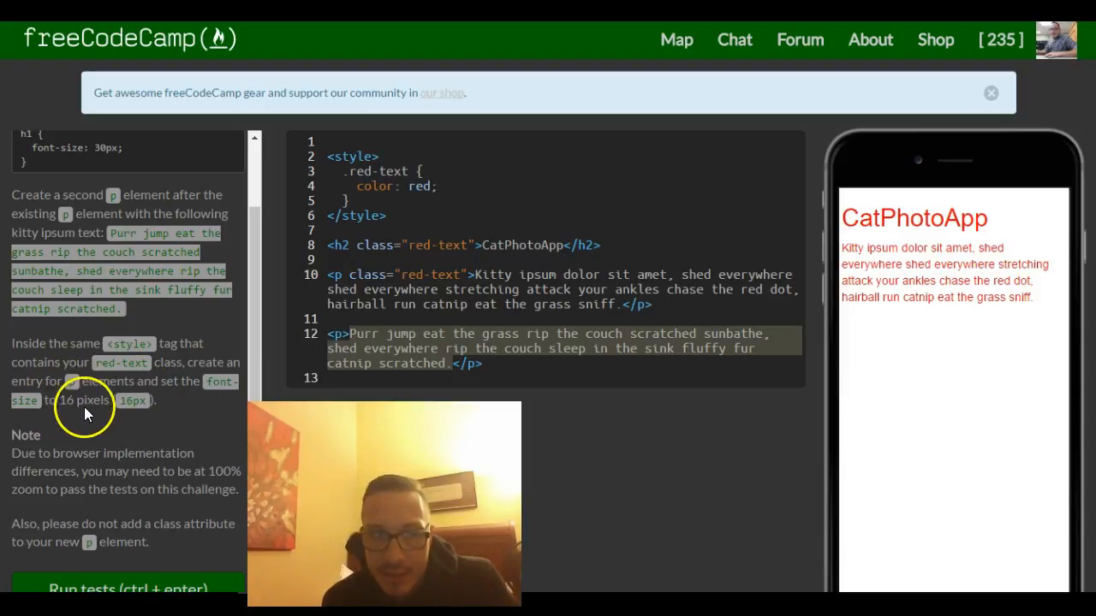
pyautogui.moveTo(120, 398)
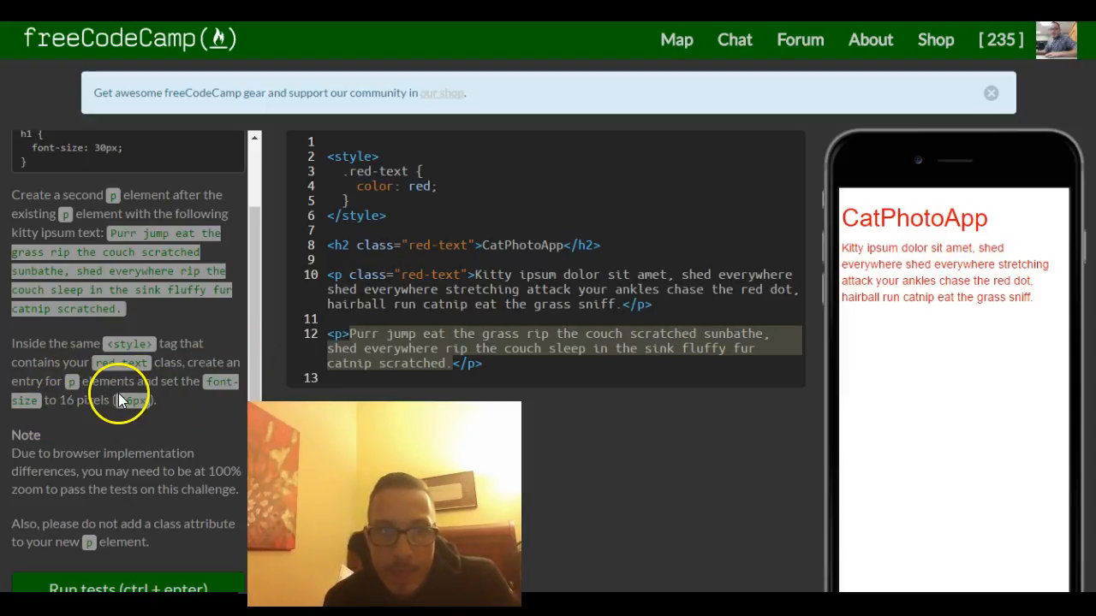
pyautogui.moveTo(60, 448)
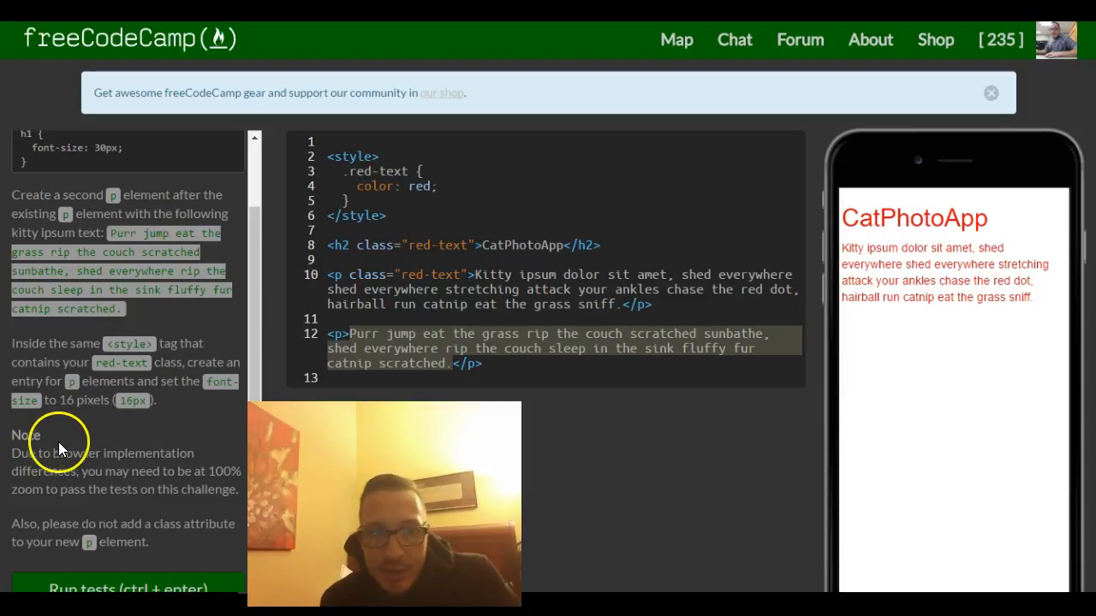
pyautogui.moveTo(97, 473)
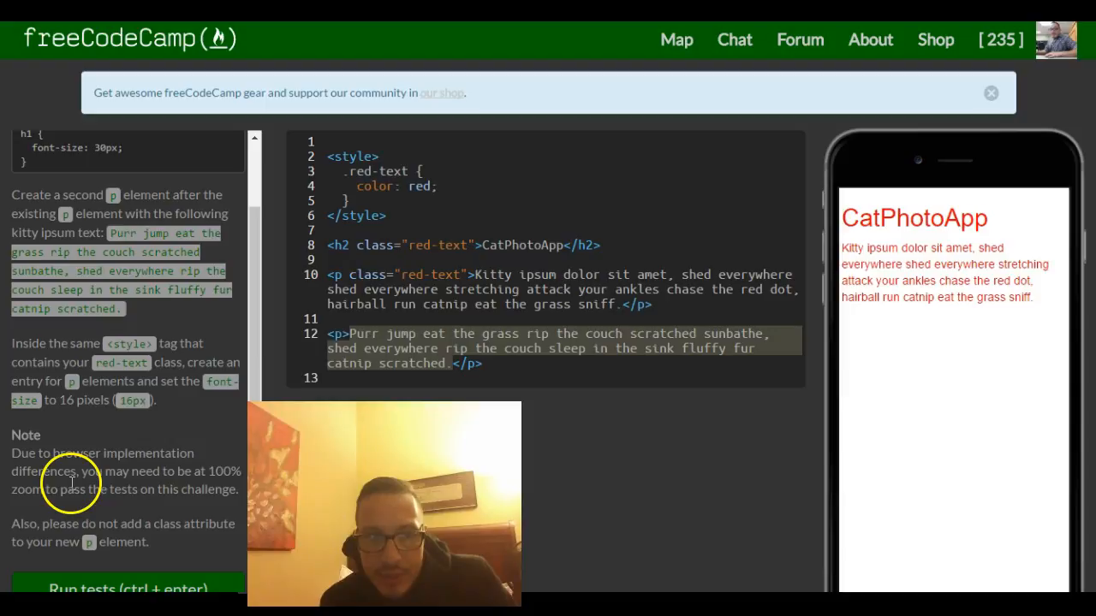
pyautogui.moveTo(411, 318)
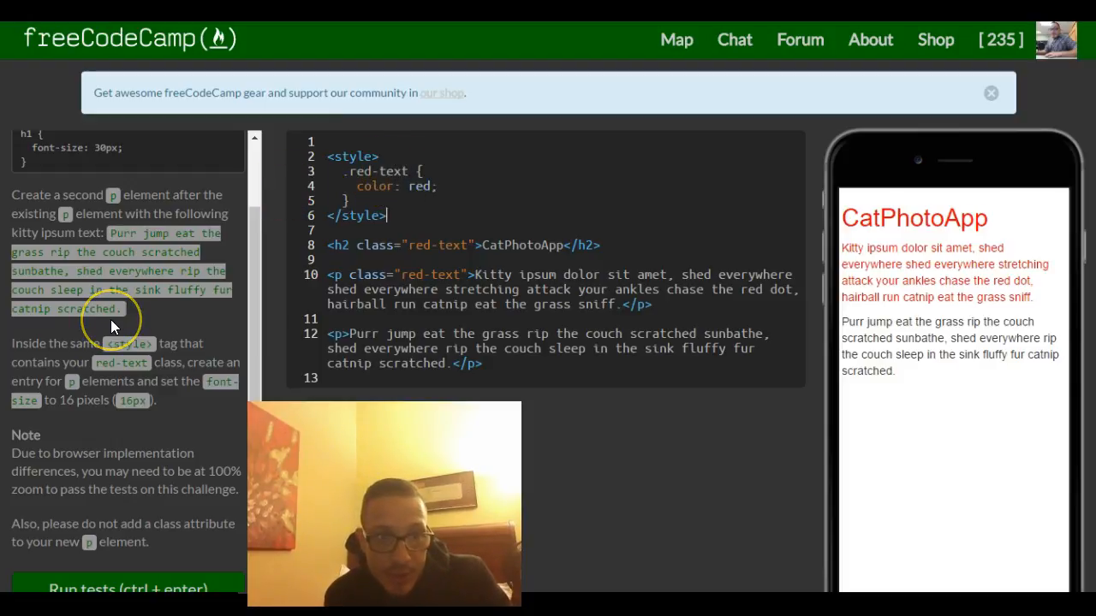
pyautogui.moveTo(86, 334)
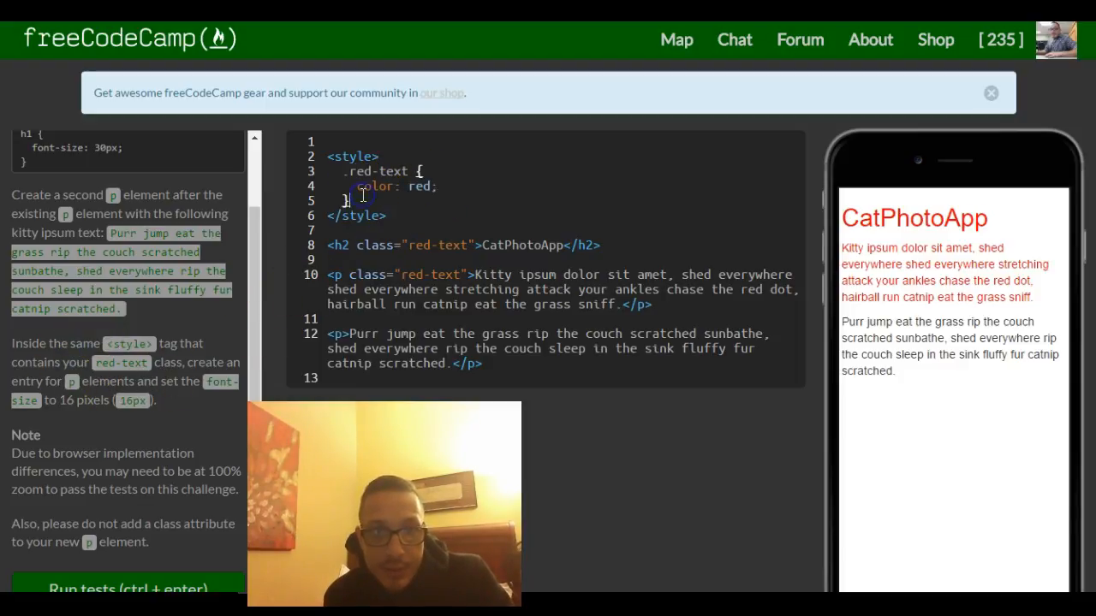
# Add a p rule with font-size: 16px; to the style block.
pyautogui.press('Enter')
pyautogui.write('p')
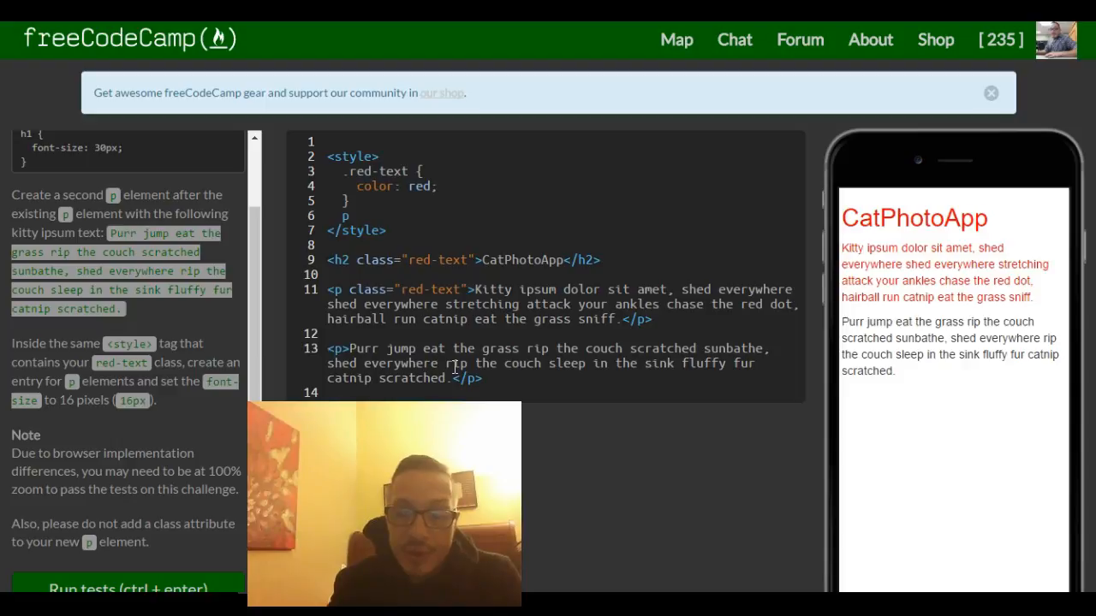
pyautogui.write('{}')
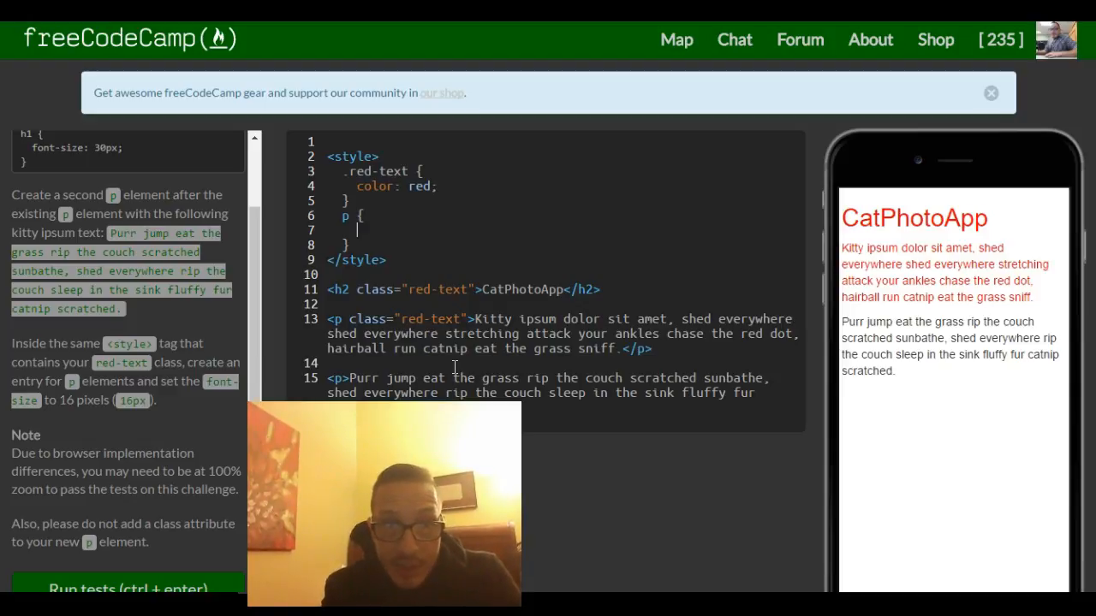
pyautogui.write('font-size:')
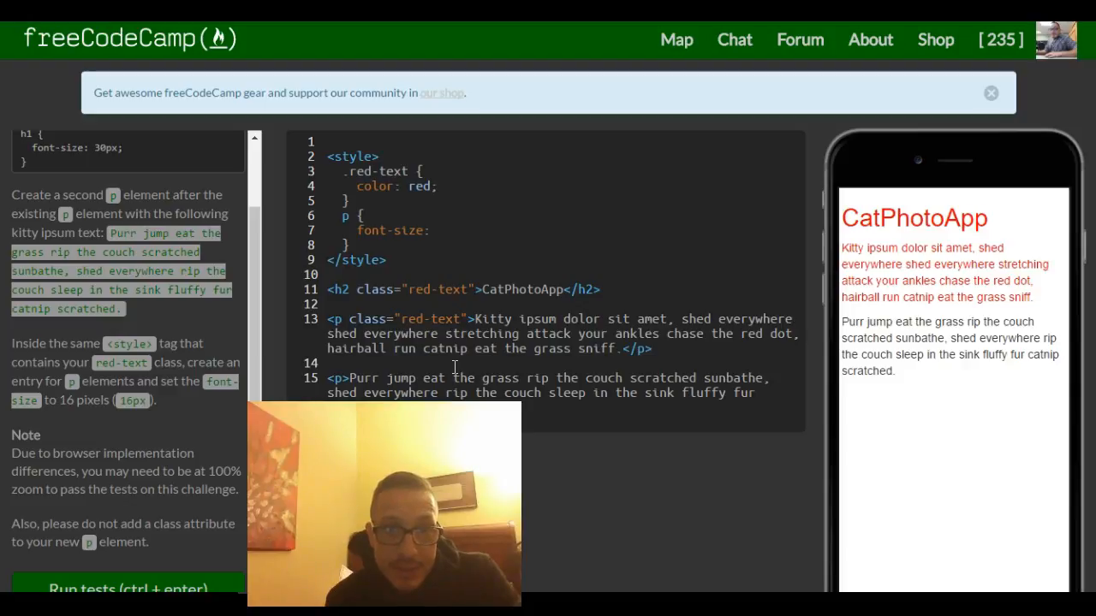
pyautogui.write('16')
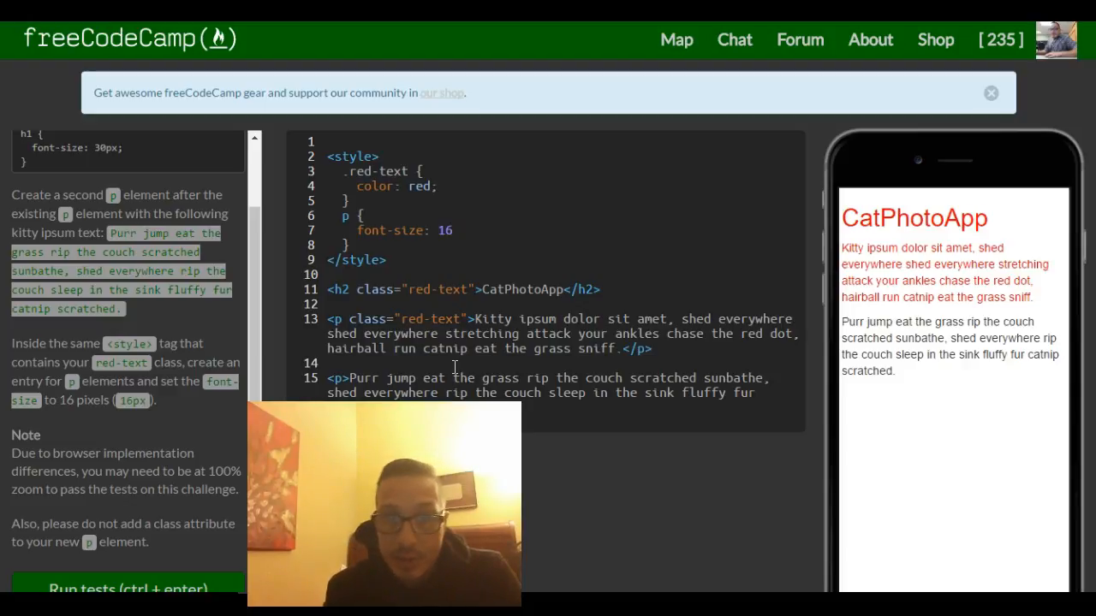
pyautogui.write('px;')
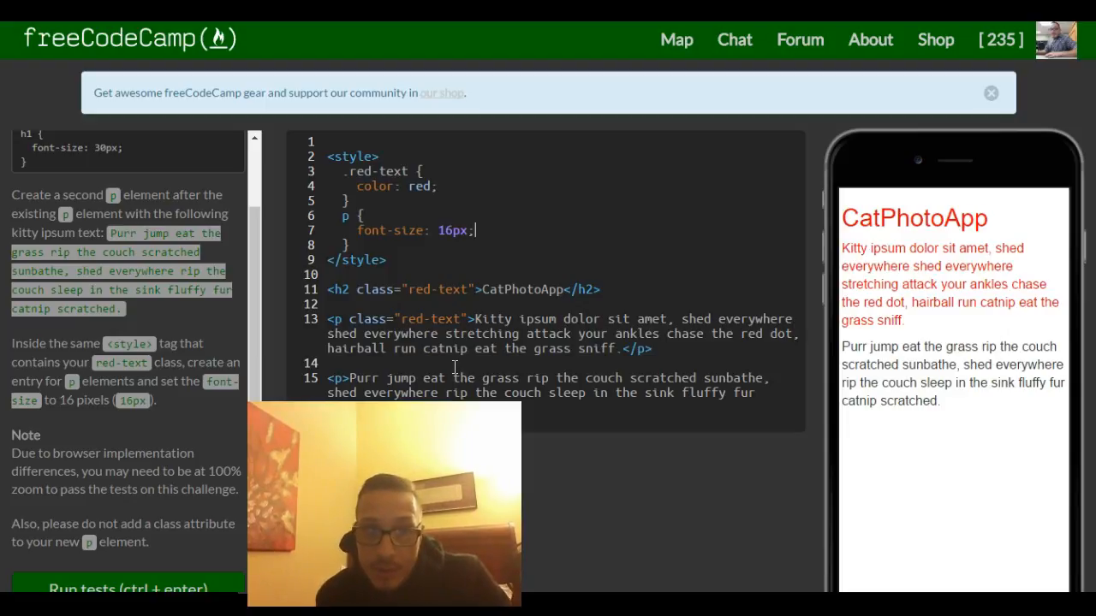
pyautogui.moveTo(792, 272)
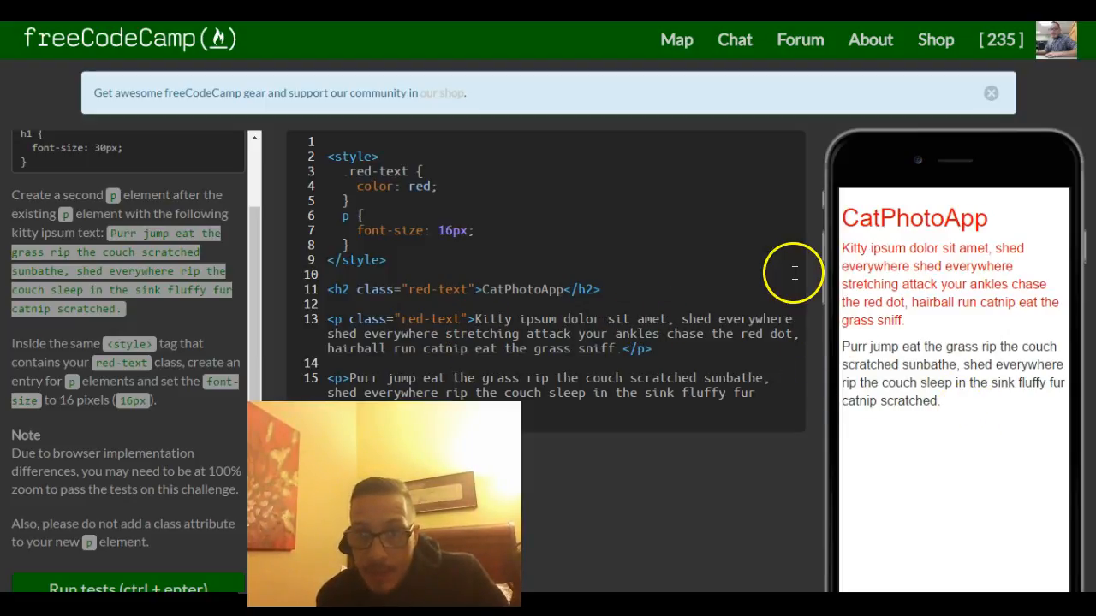
pyautogui.moveTo(937, 334)
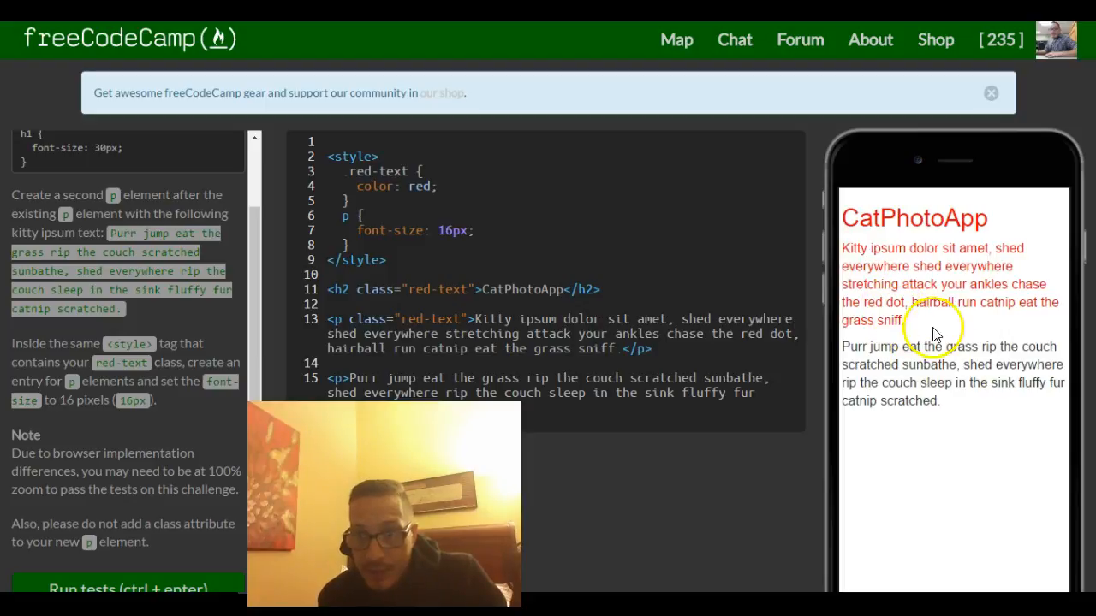
pyautogui.moveTo(942, 295)
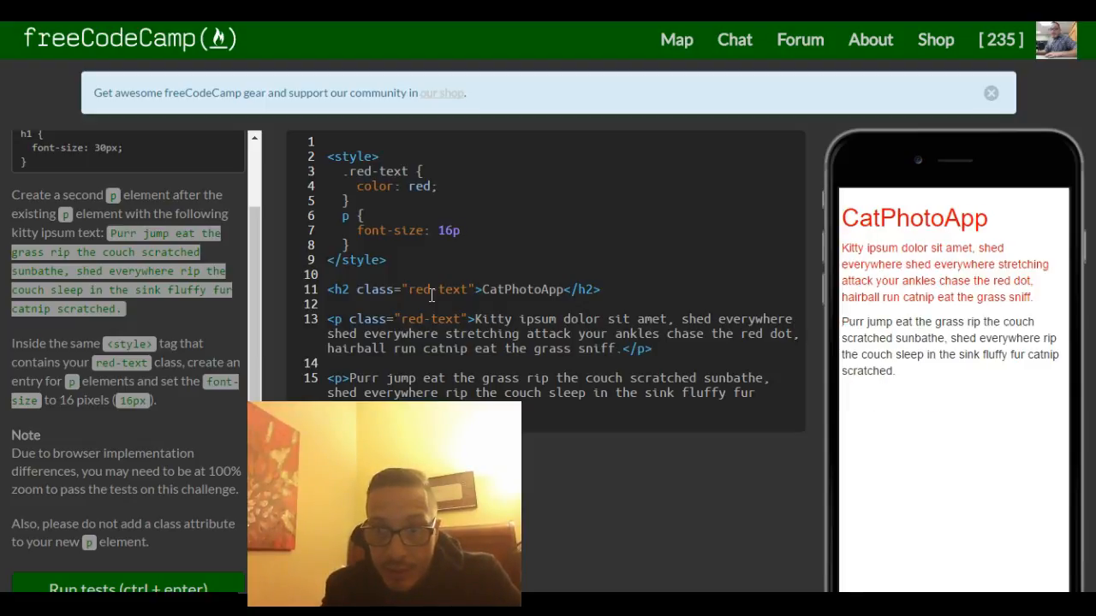
pyautogui.write('x;')
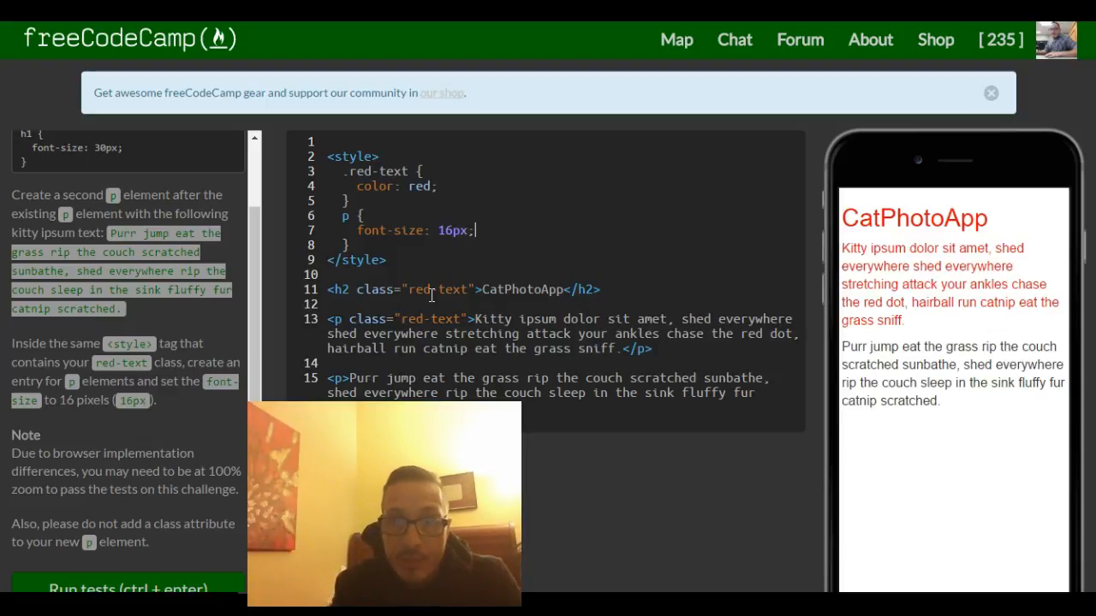
pyautogui.moveTo(786, 316)
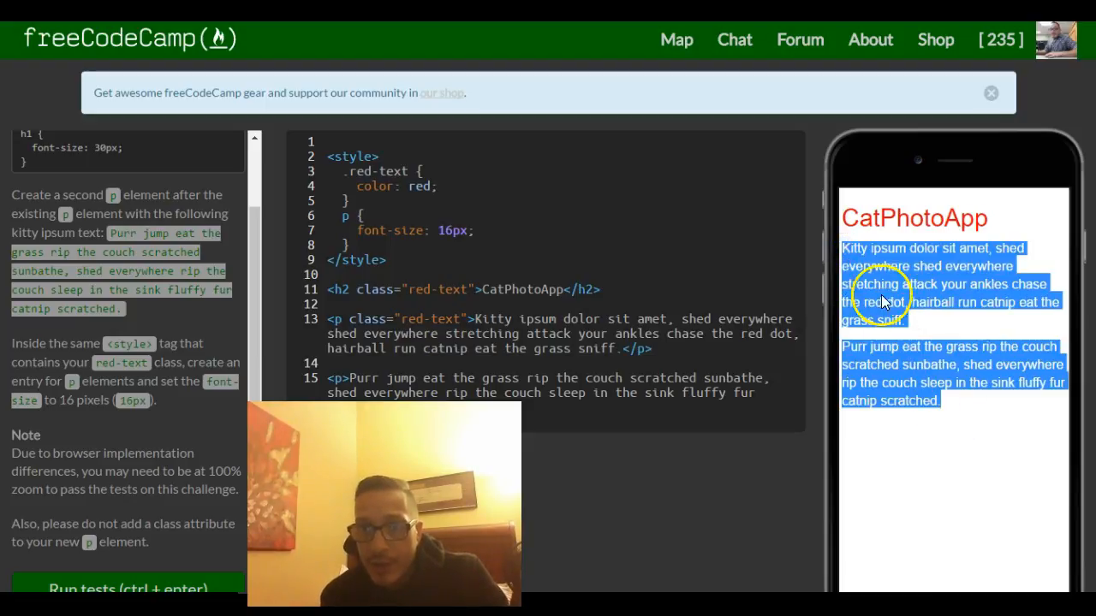
pyautogui.moveTo(871, 271)
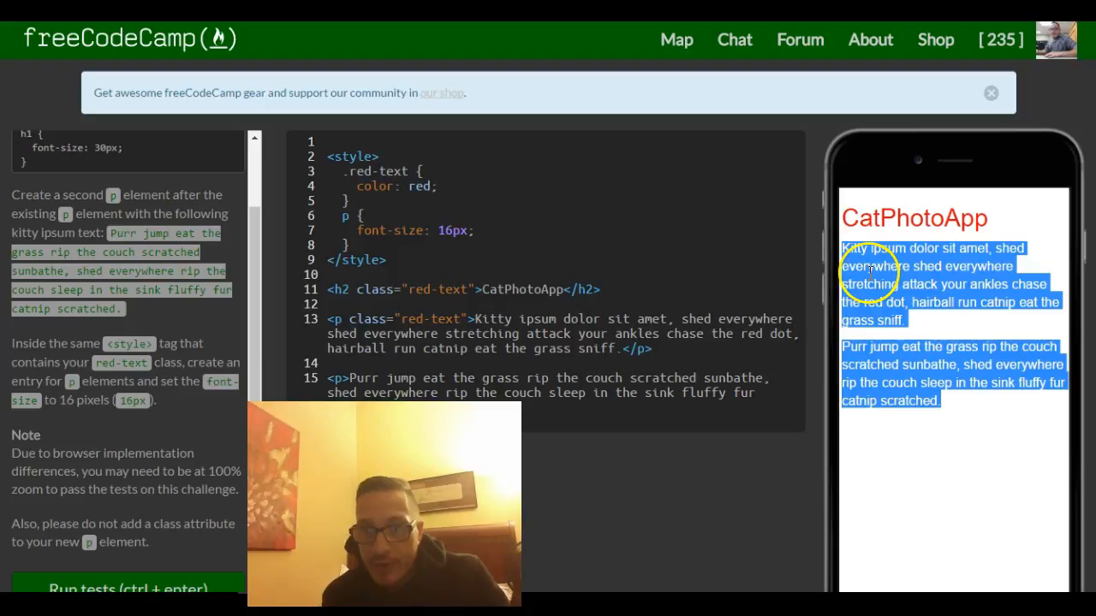
pyautogui.click(885, 219)
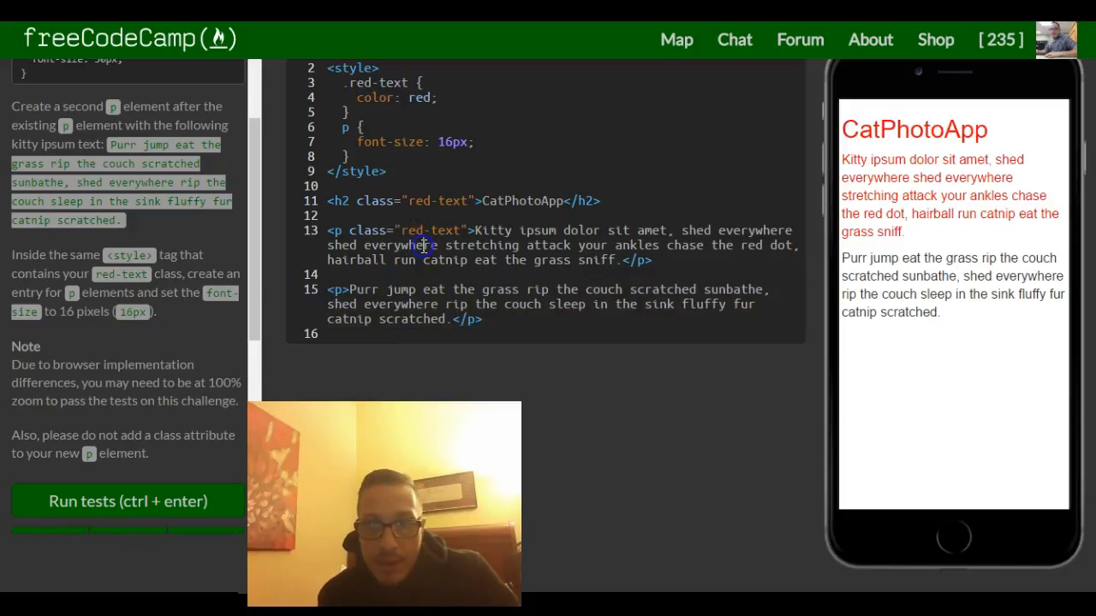
pyautogui.moveTo(452, 170)
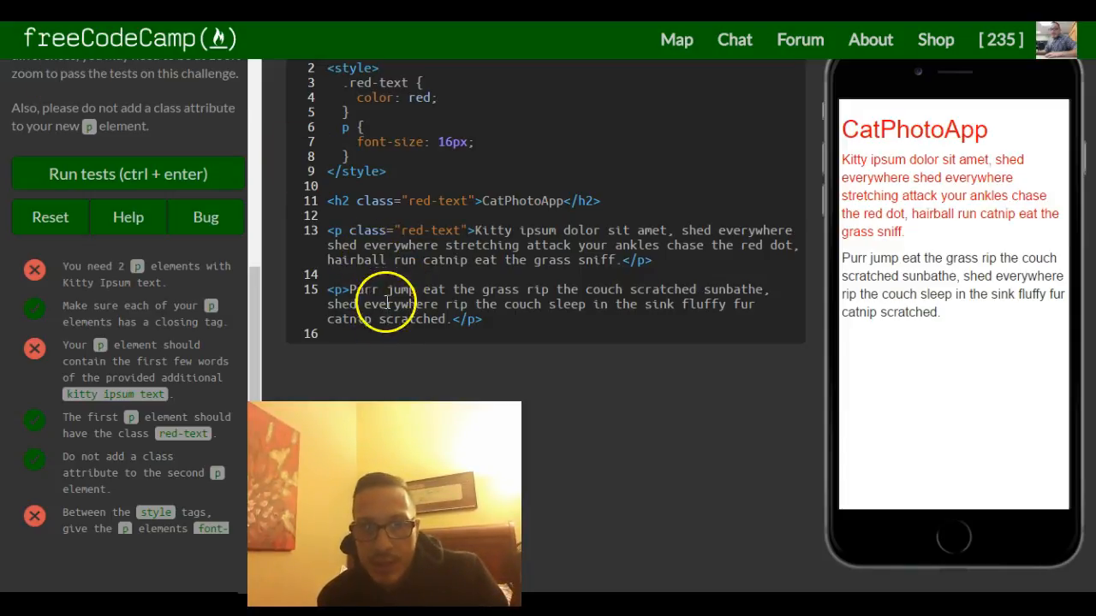
pyautogui.moveTo(109, 305)
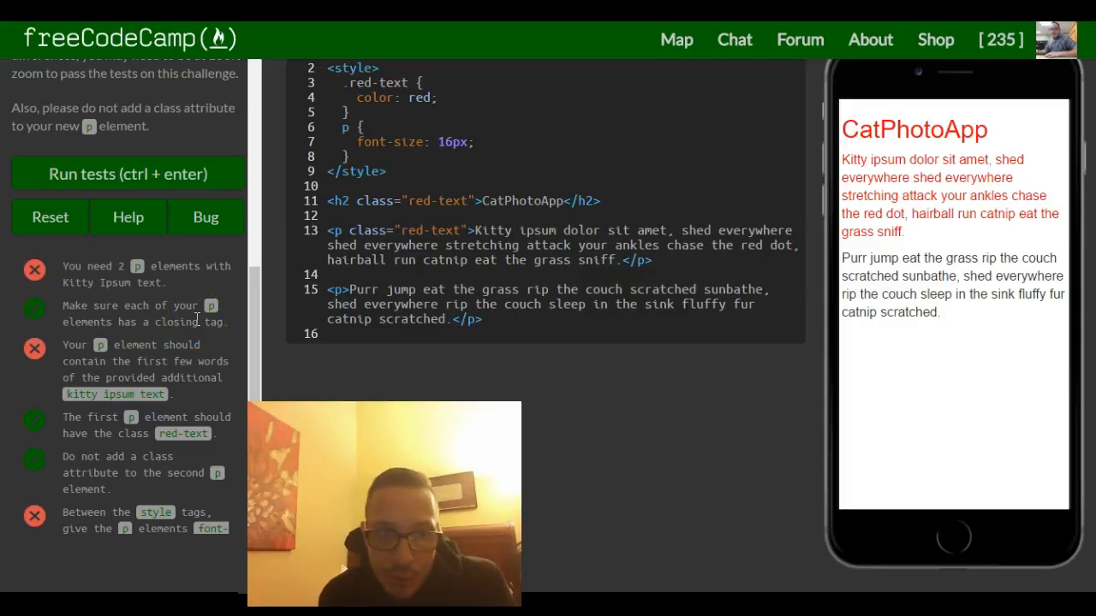
pyautogui.moveTo(133, 392)
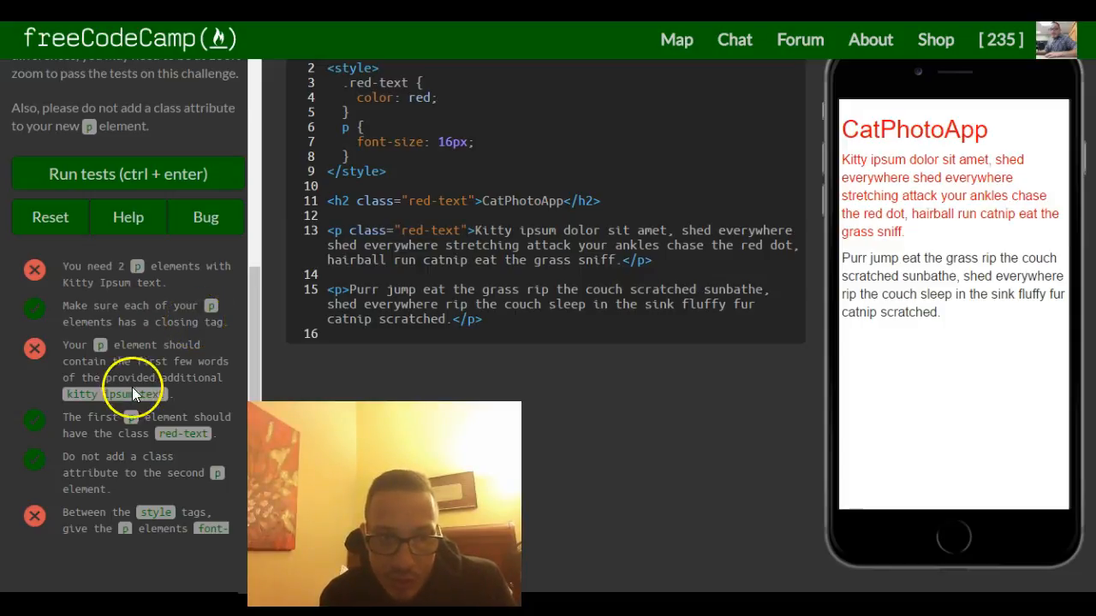
pyautogui.moveTo(219, 394)
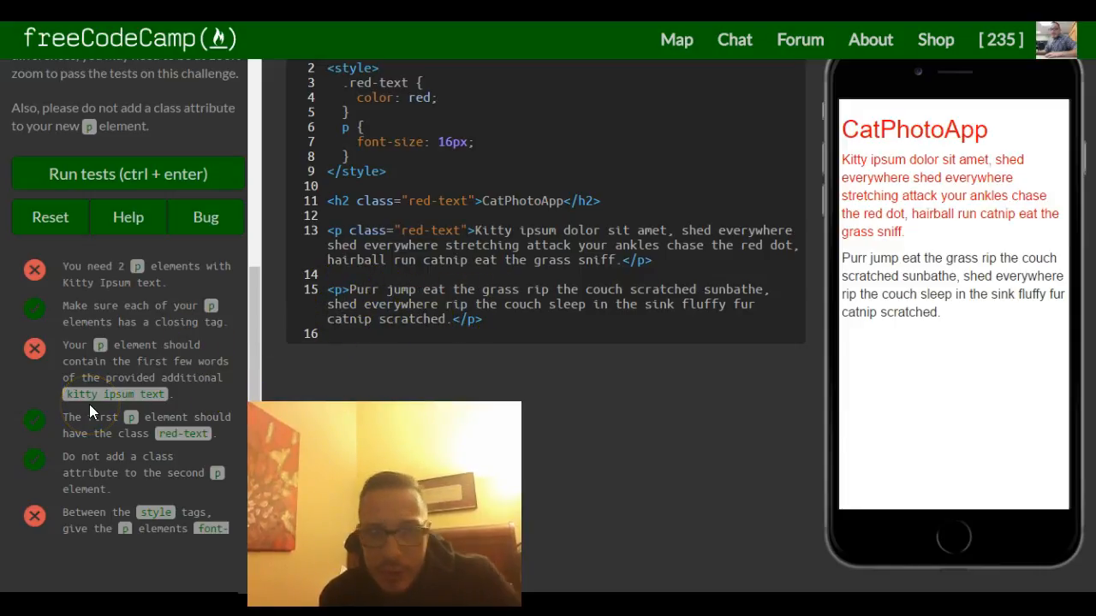
# Review the test results and rerun the challenge tests.
pyautogui.scroll(-3)
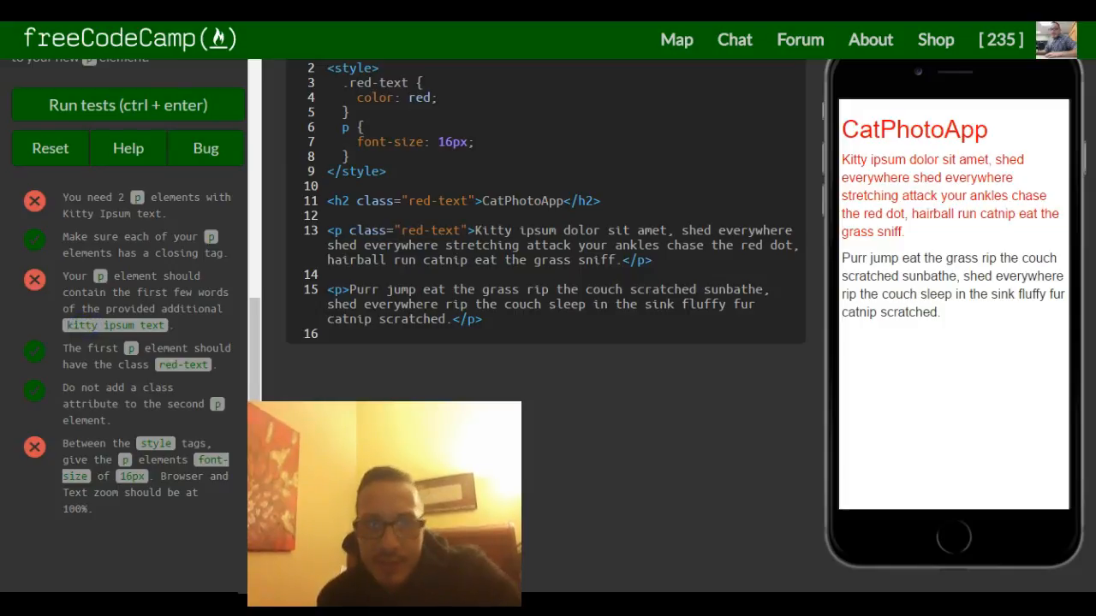
pyautogui.moveTo(452, 229)
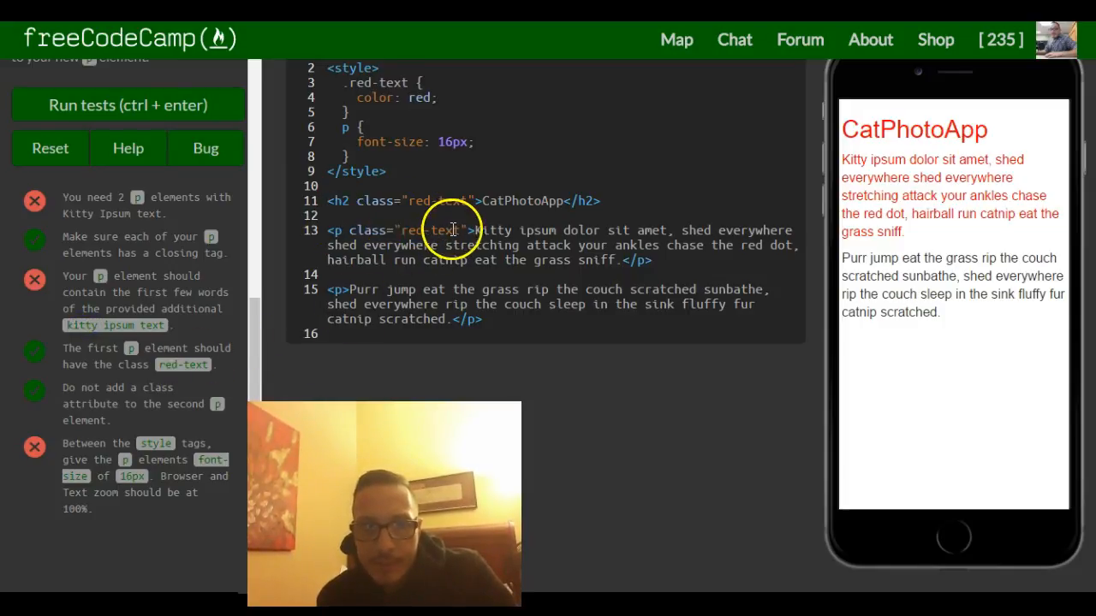
pyautogui.moveTo(84, 367)
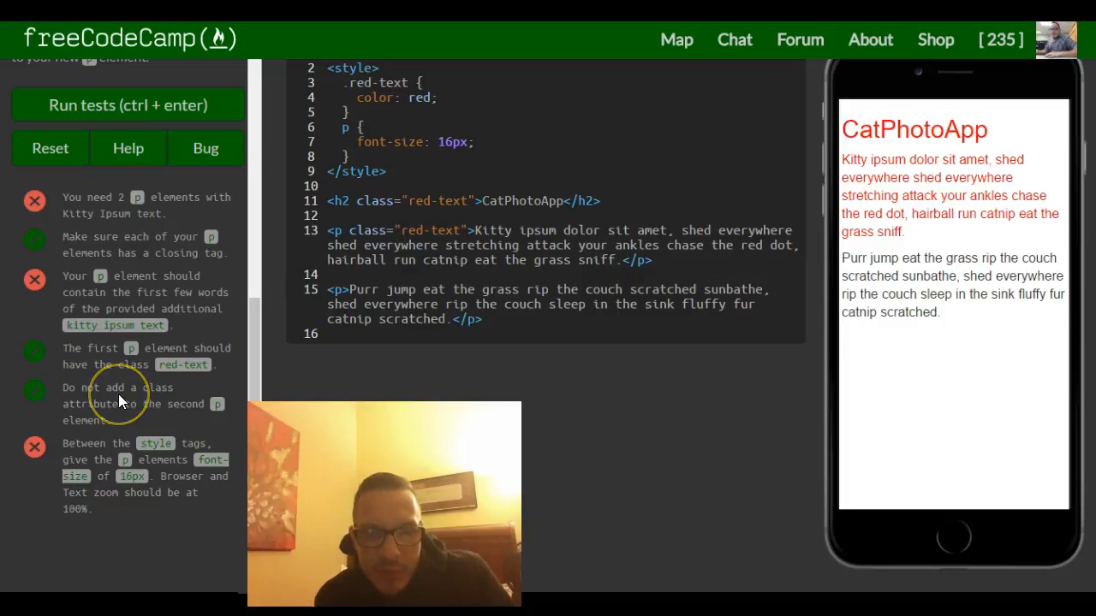
pyautogui.moveTo(203, 456)
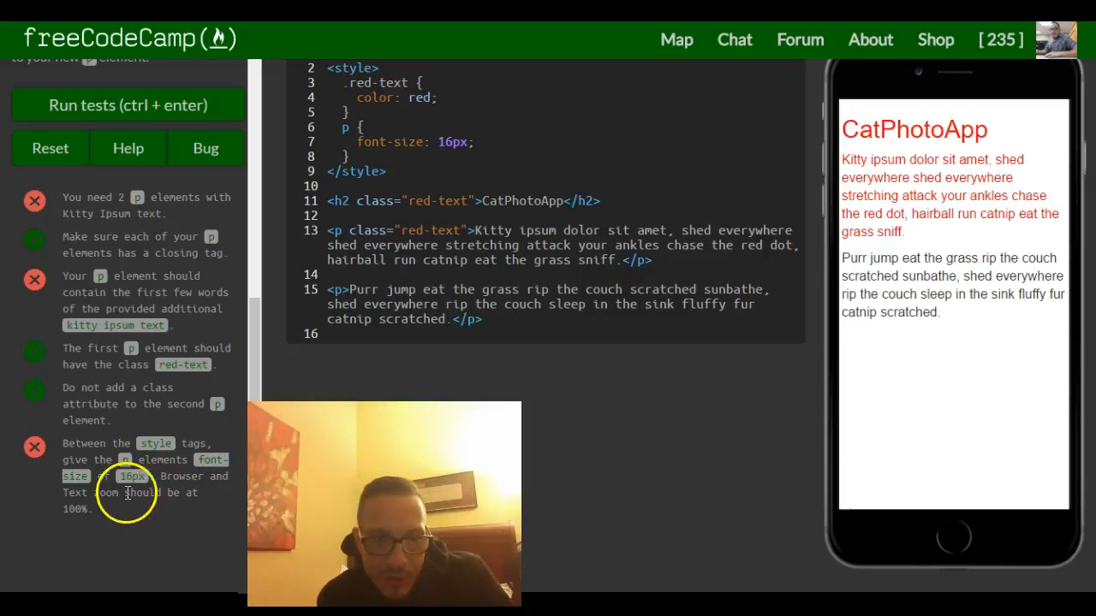
pyautogui.moveTo(362, 333)
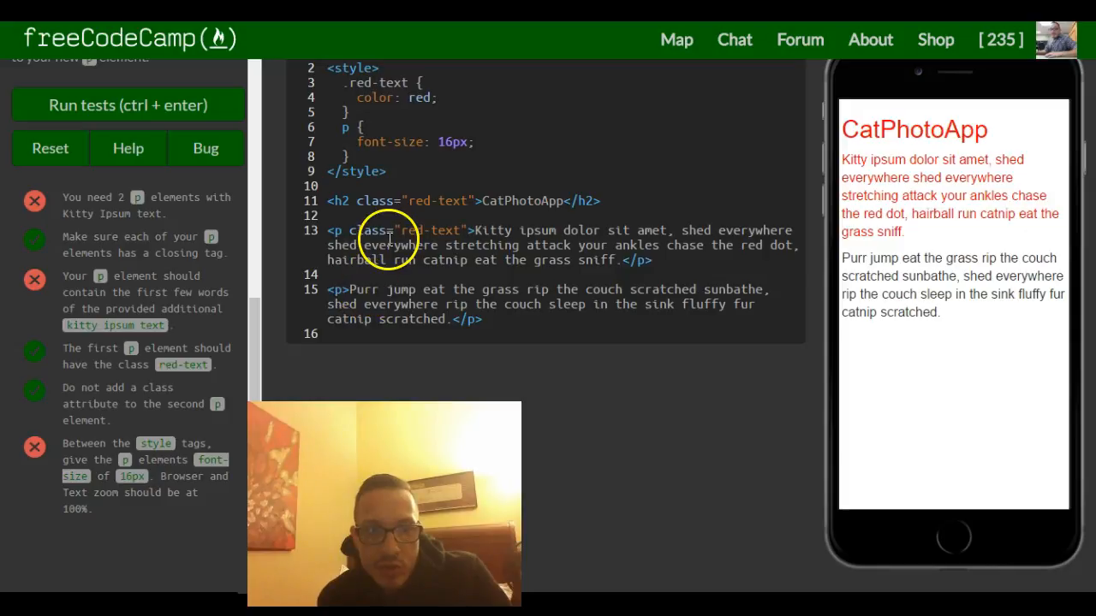
pyautogui.moveTo(336, 128)
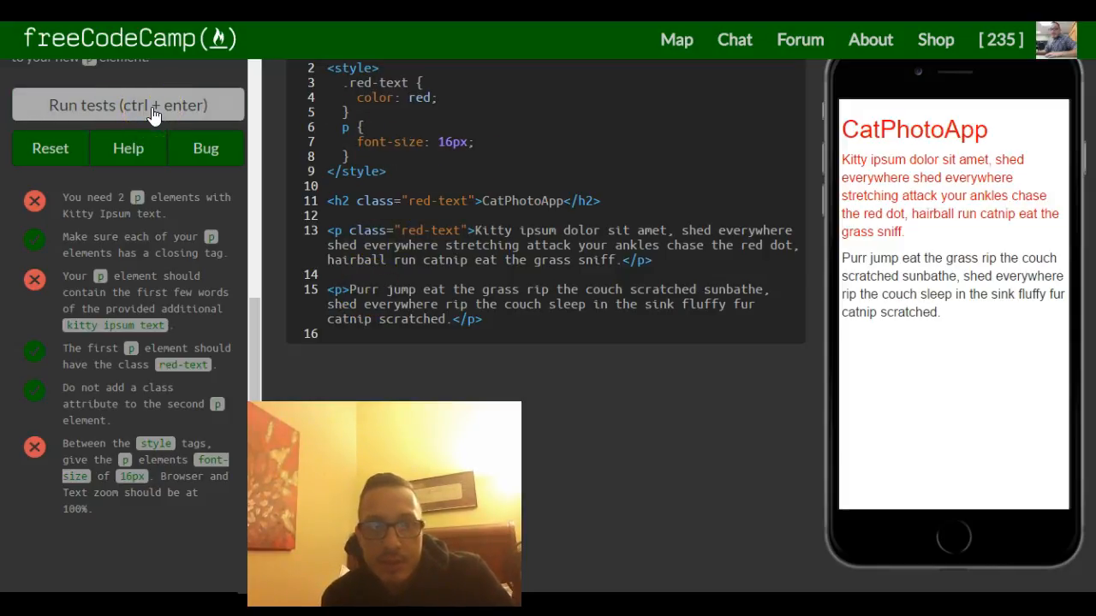
pyautogui.click(128, 105)
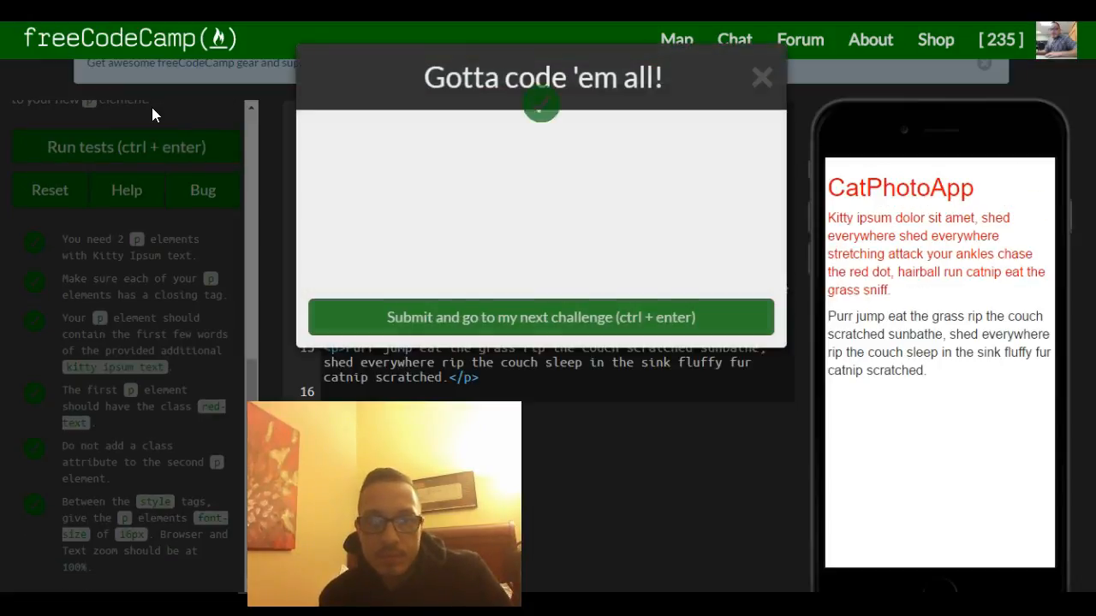